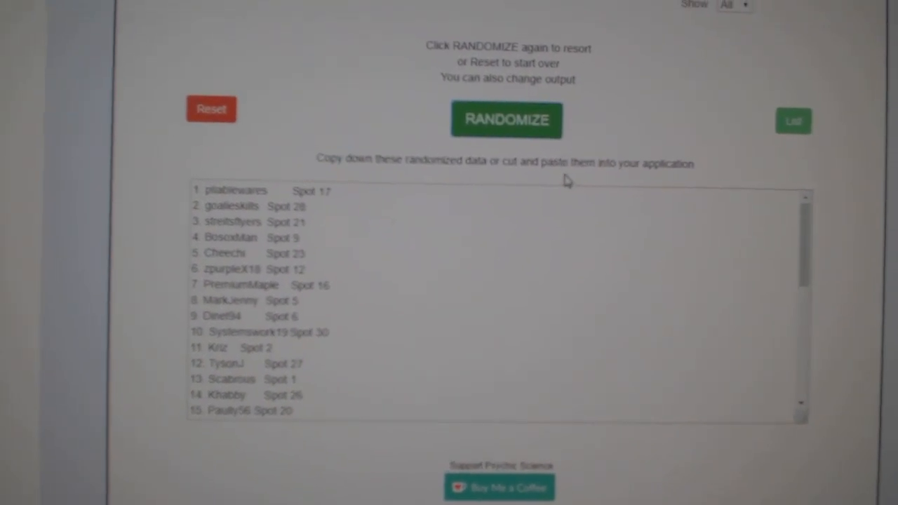
# Step: Randomize the participant names with spot numbers and select the whole reshuffled list for copying
pyautogui.click(506, 119)
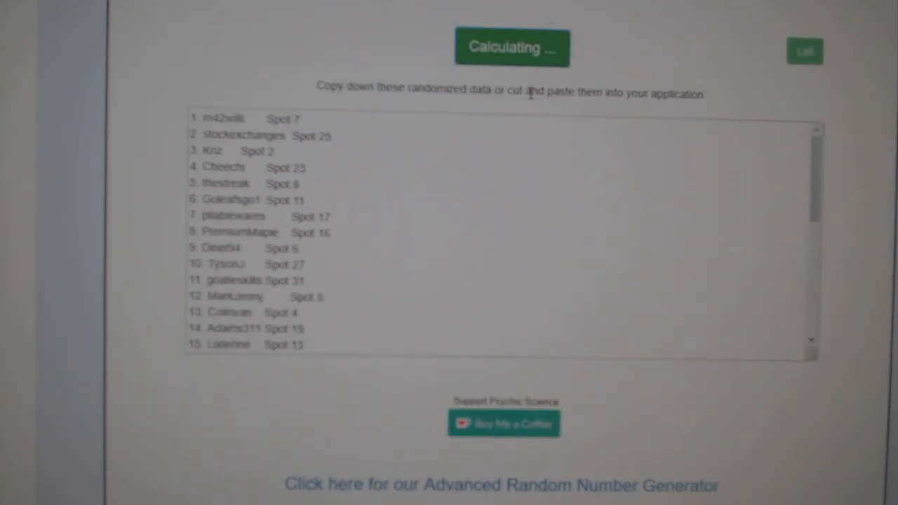
pyautogui.click(512, 47)
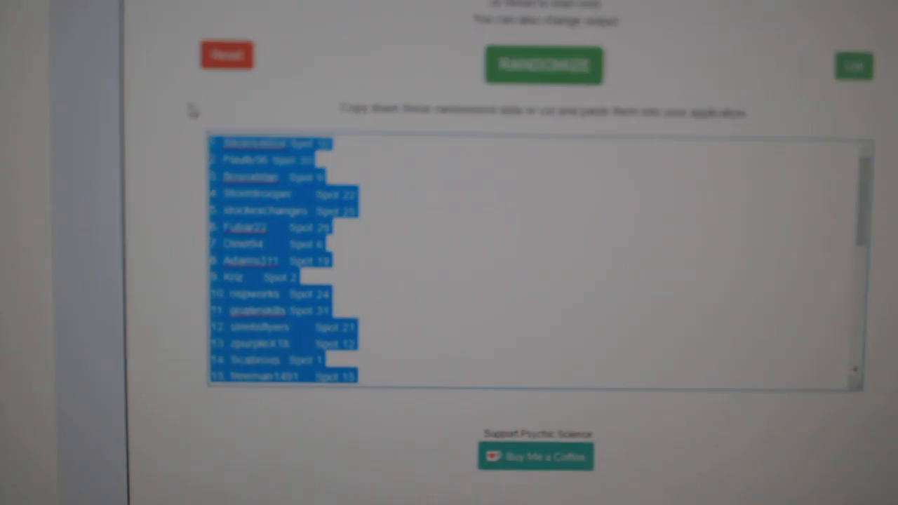
pyautogui.click(544, 65)
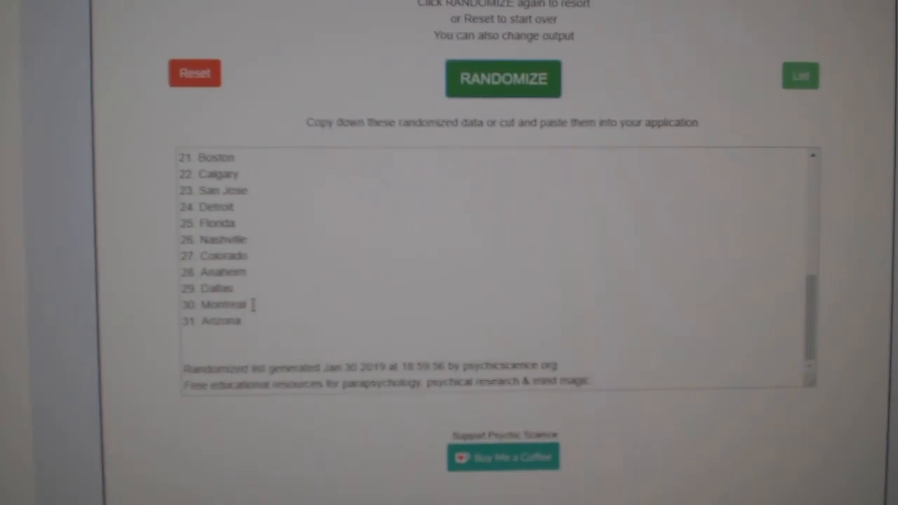
# Step: Select the entire randomized 31-team list, beginning with Winnipeg, for copying
pyautogui.click(503, 79)
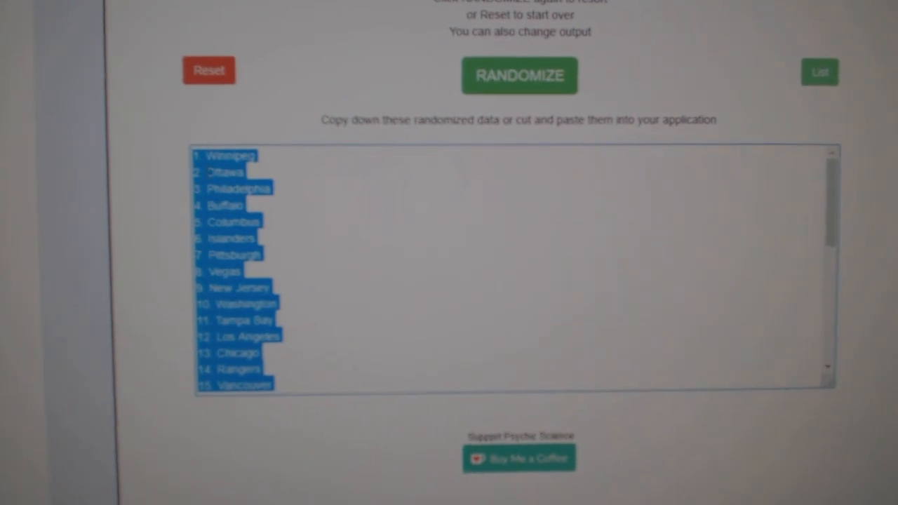